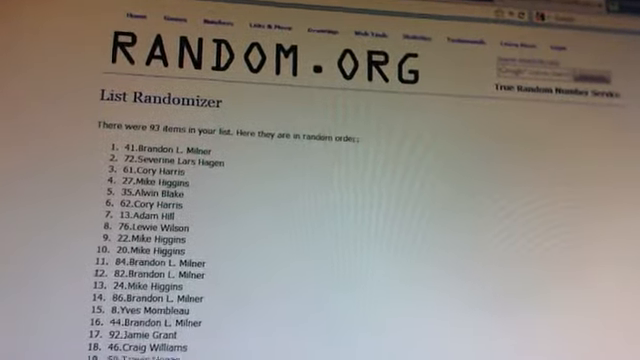
pyautogui.scroll(-3)
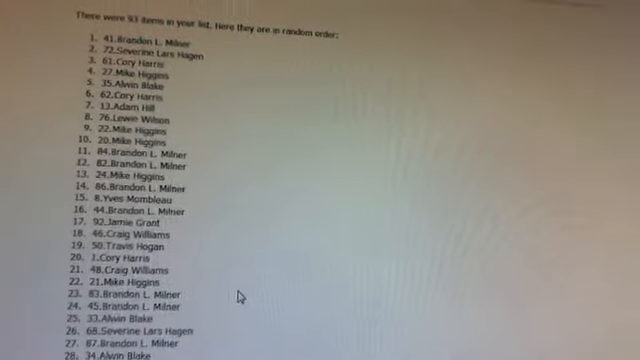
pyautogui.scroll(-3)
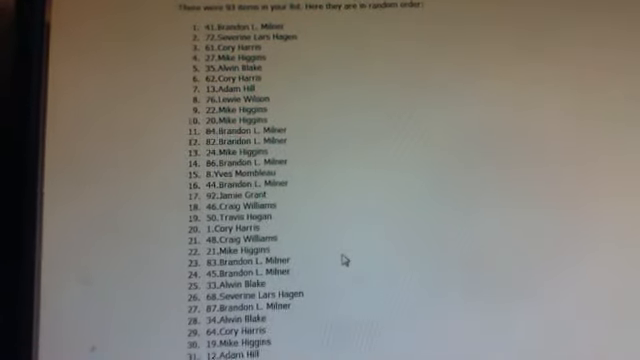
pyautogui.scroll(-3)
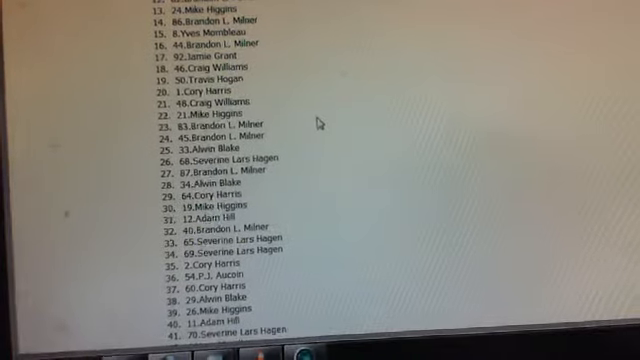
pyautogui.scroll(-3)
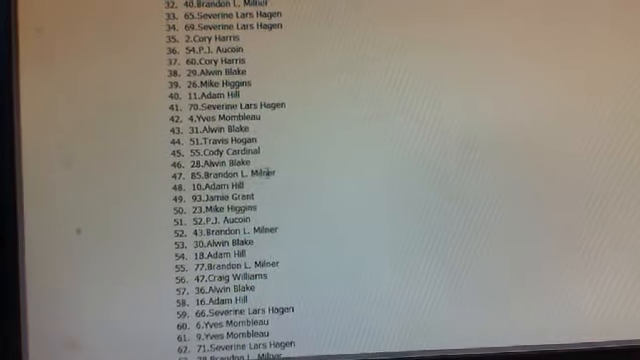
pyautogui.scroll(-3)
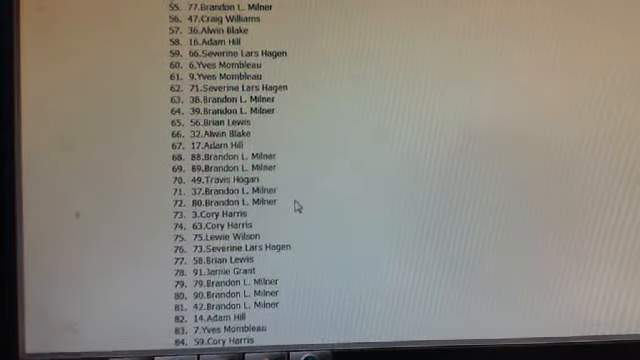
pyautogui.scroll(3)
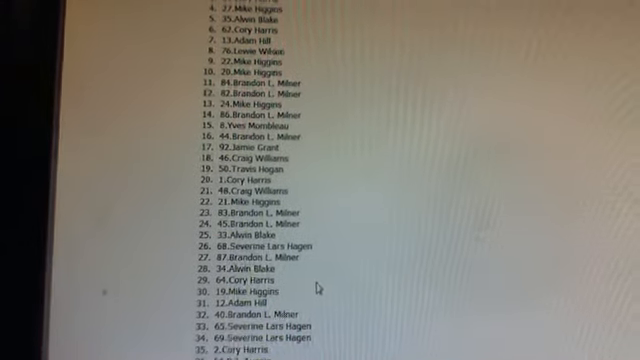